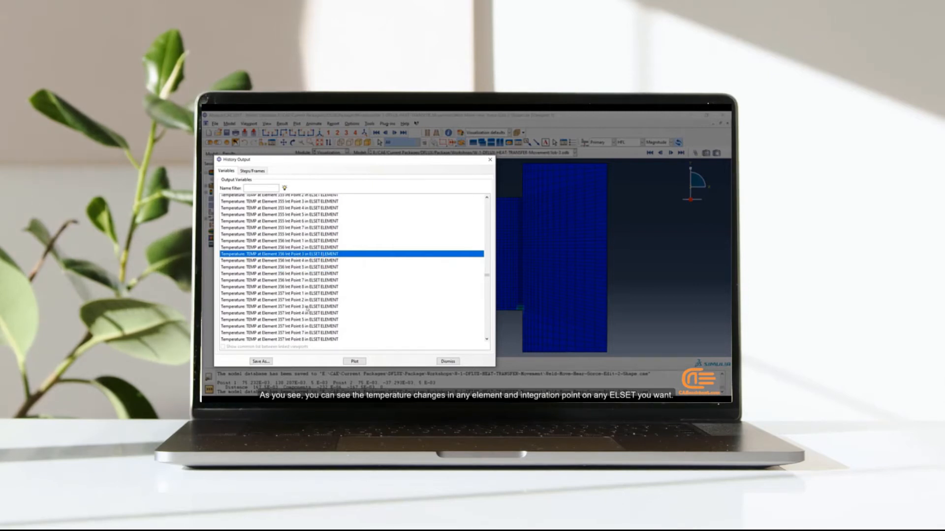
# Select a TEMP history at an element integration point in ELSET ELEMENT.
pyautogui.click(354, 361)
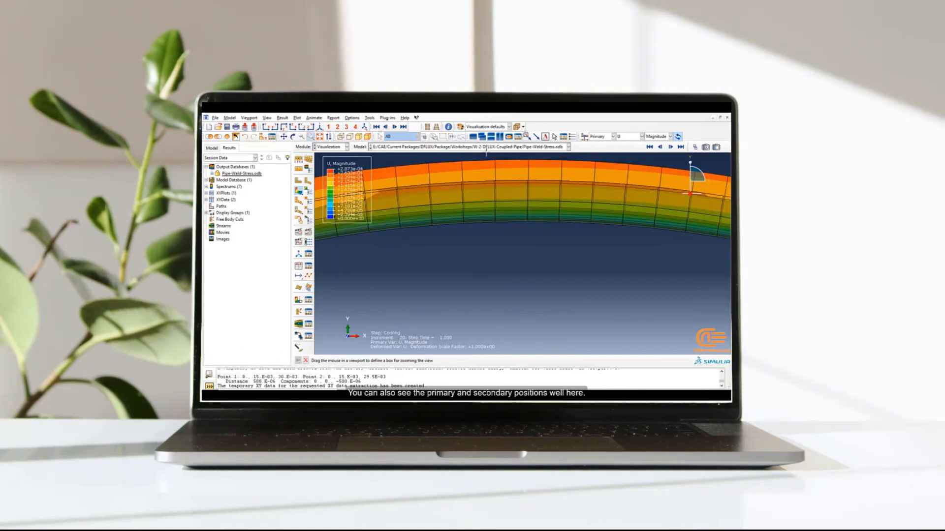
pyautogui.moveTo(535, 164)
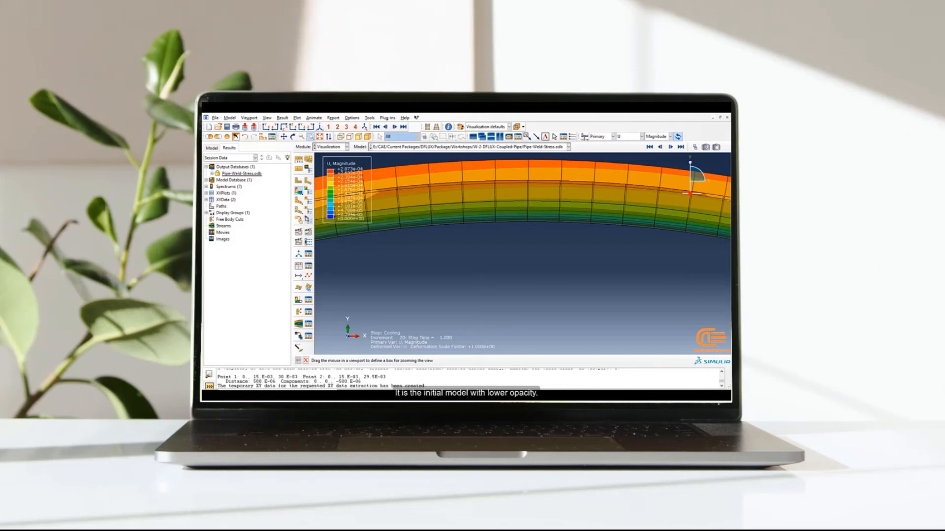
pyautogui.click(650, 146)
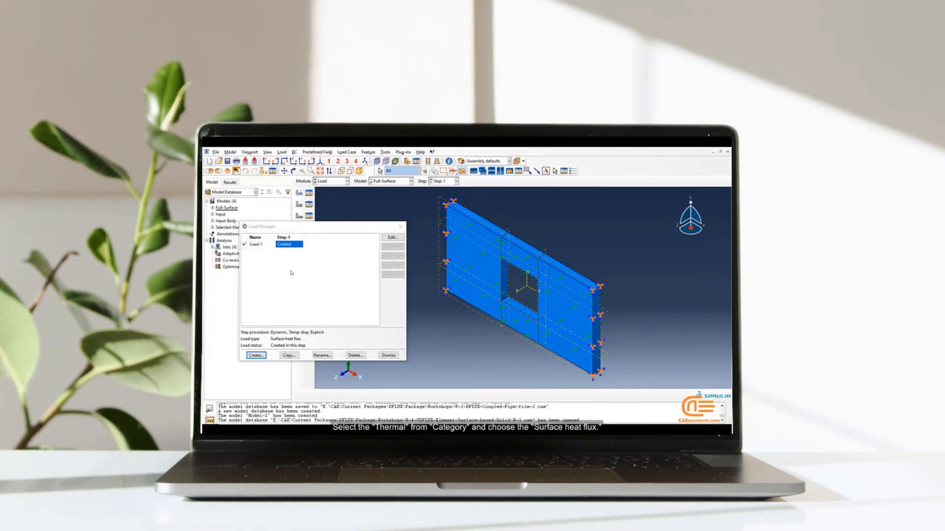
# Bring up the Input-model.odb results mesh of the plate with the square hole.
pyautogui.click(391, 237)
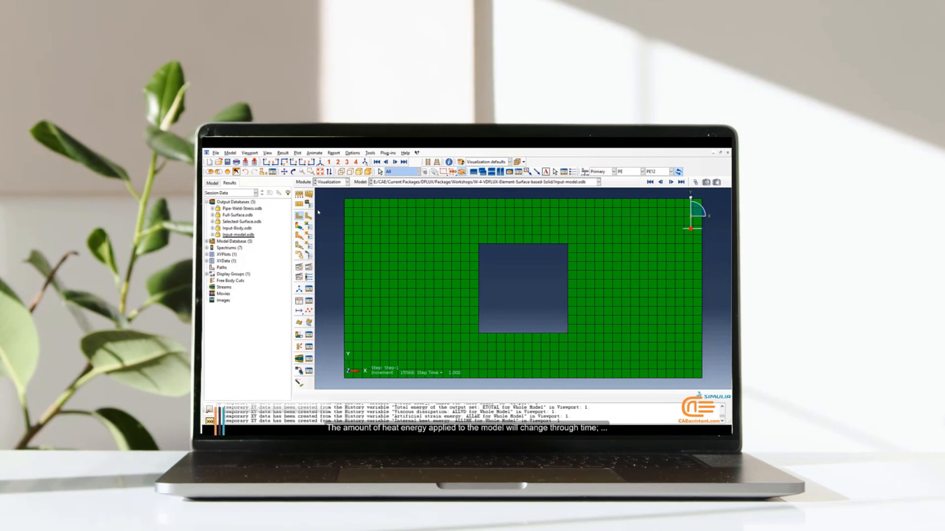
# Choose Full-Surface.odb as the displayed output database from the Model drop-down.
pyautogui.click(596, 182)
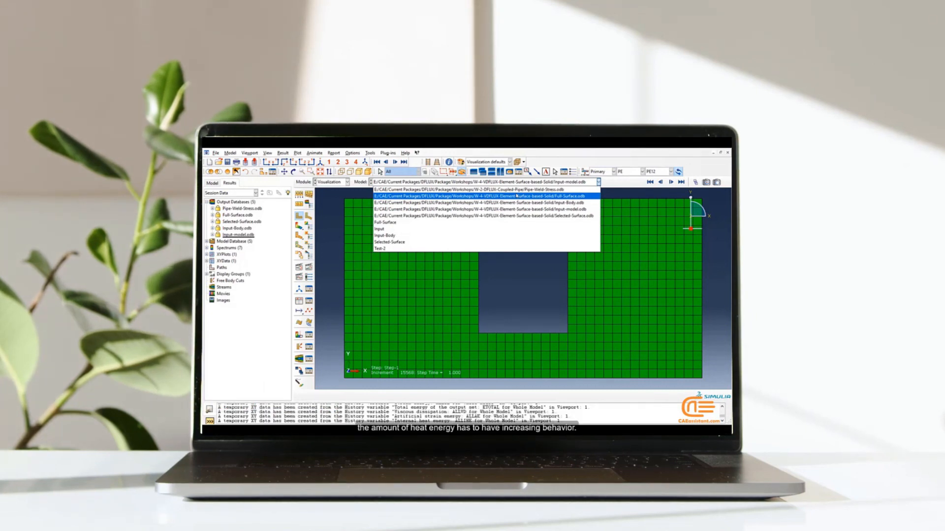
pyautogui.click(282, 153)
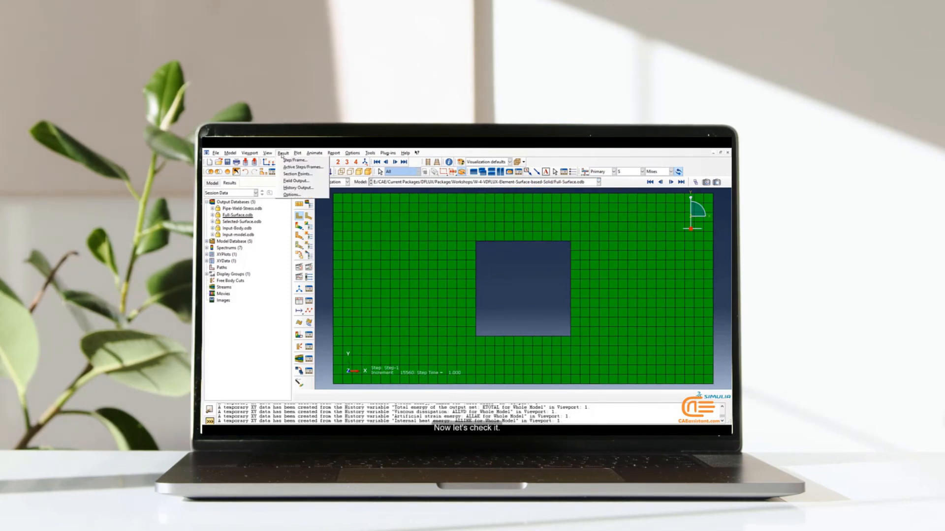
# Plot 'Internal heat energy: ALLIHE for Whole Model' against time, rising to about 1.0E6.
pyautogui.click(297, 187)
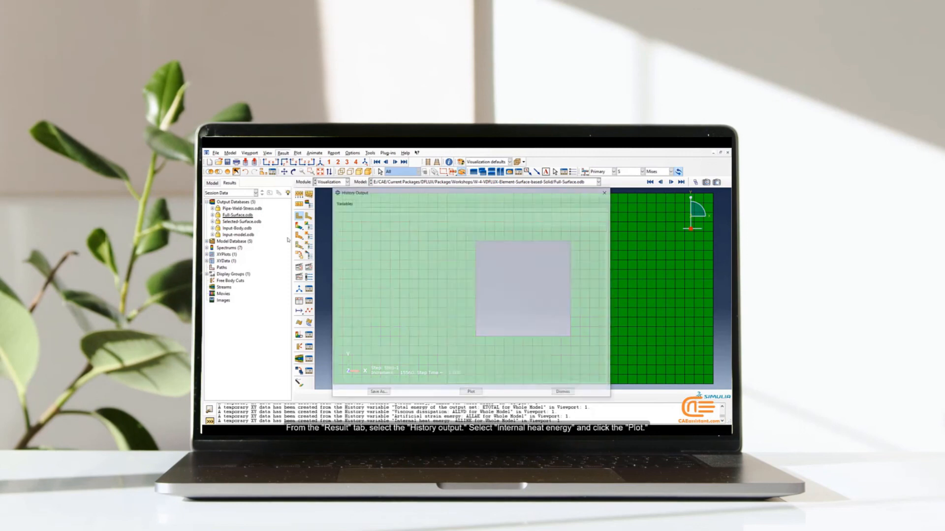
pyautogui.click(378, 276)
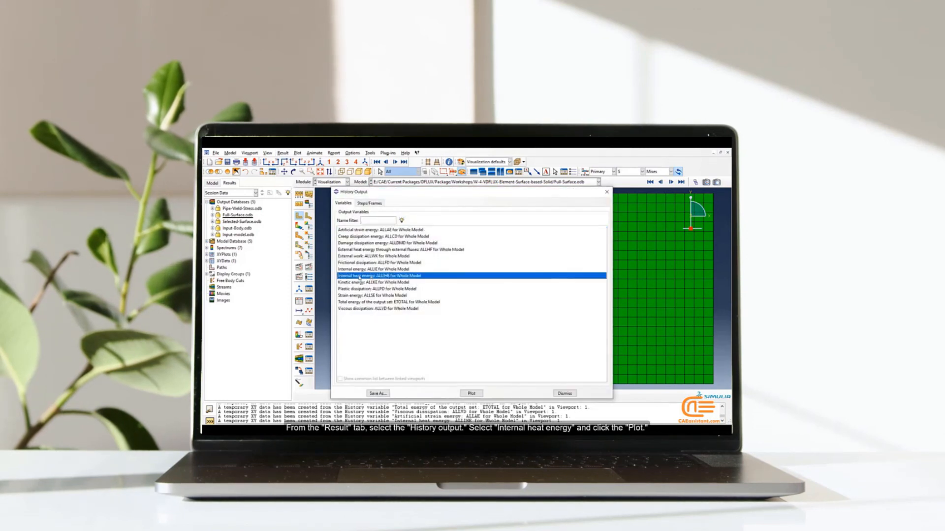
pyautogui.click(472, 393)
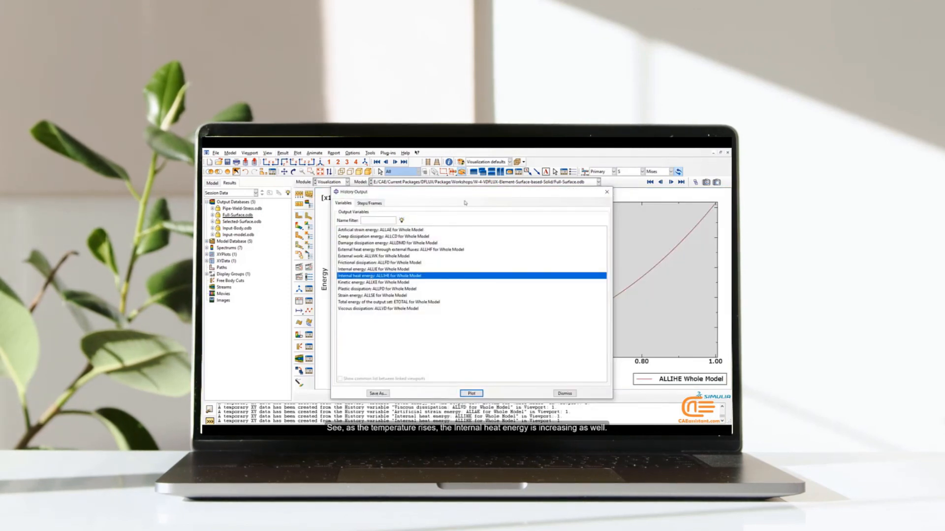
pyautogui.click(471, 393)
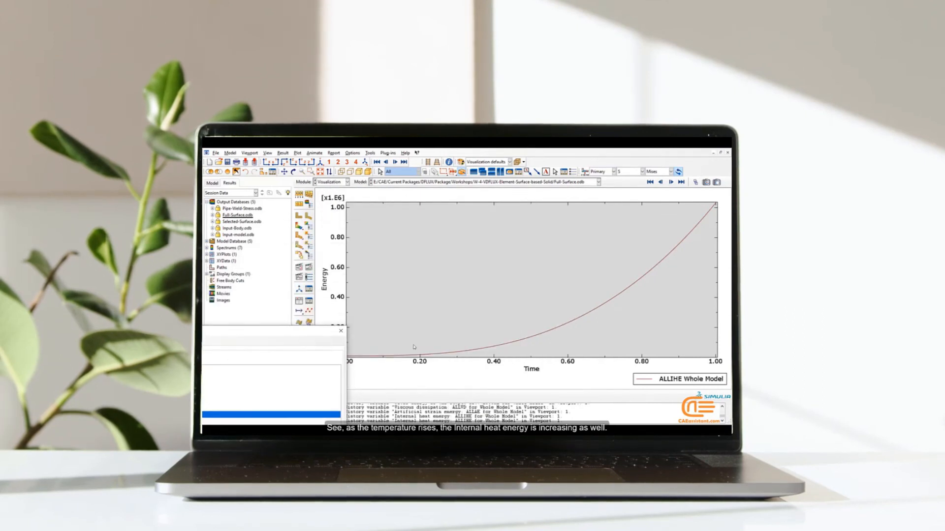
pyautogui.moveTo(312, 331)
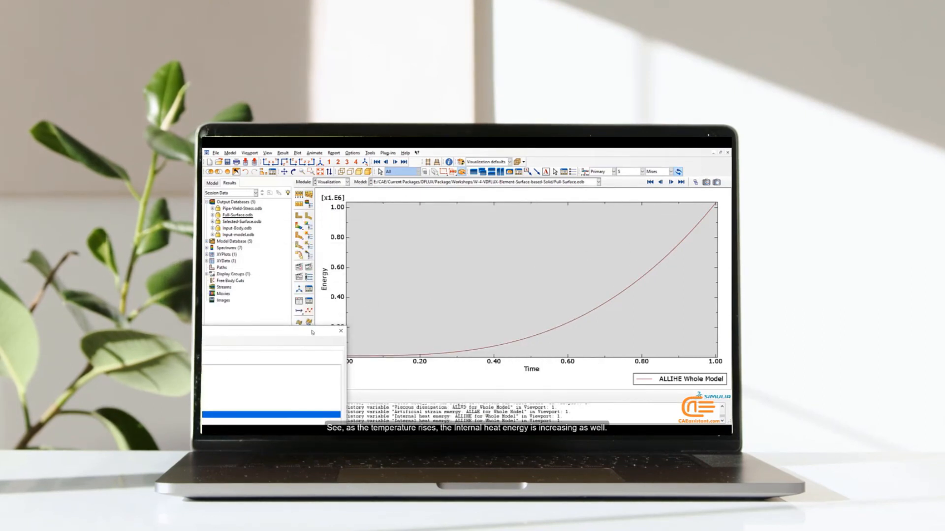